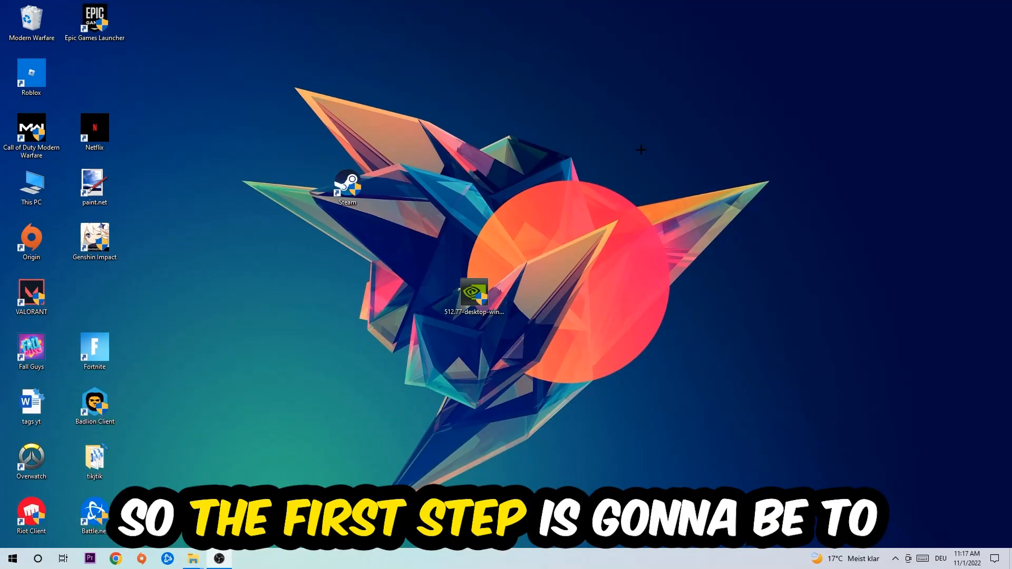
pyautogui.moveTo(463, 219)
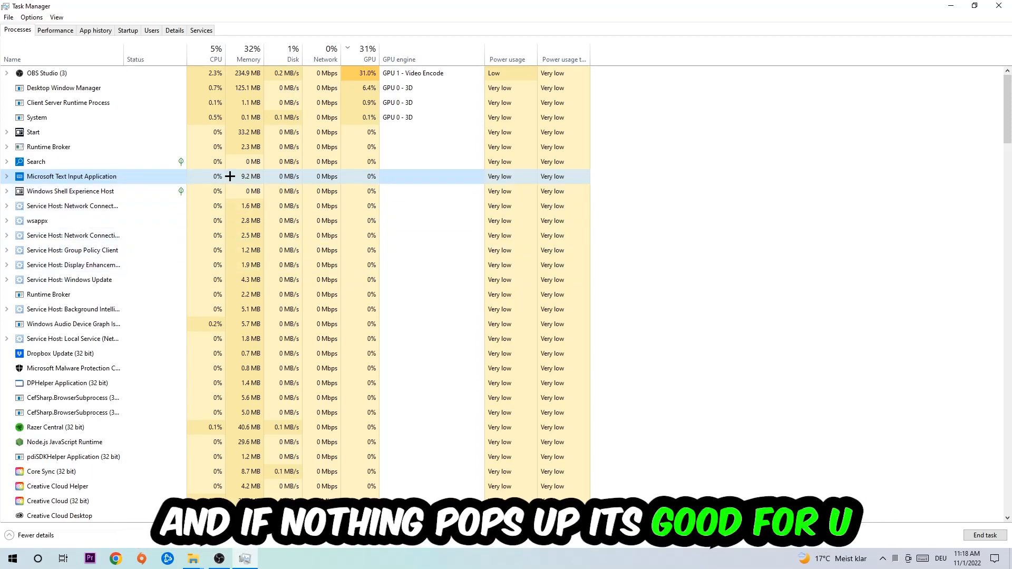
# Close Task Manager and open Windows Settings from the Start menu
pyautogui.rightClick(71, 176)
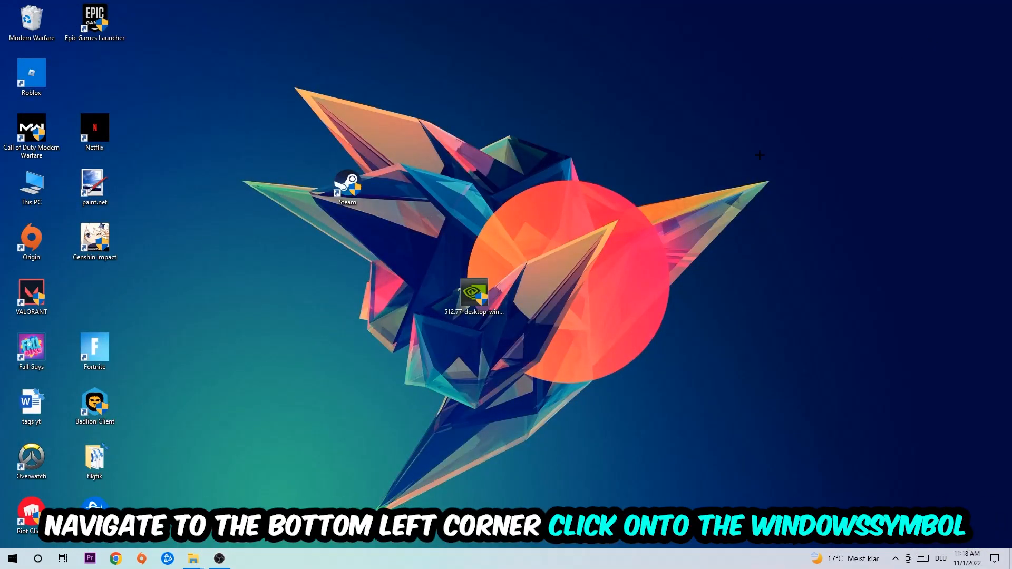
pyautogui.click(12, 558)
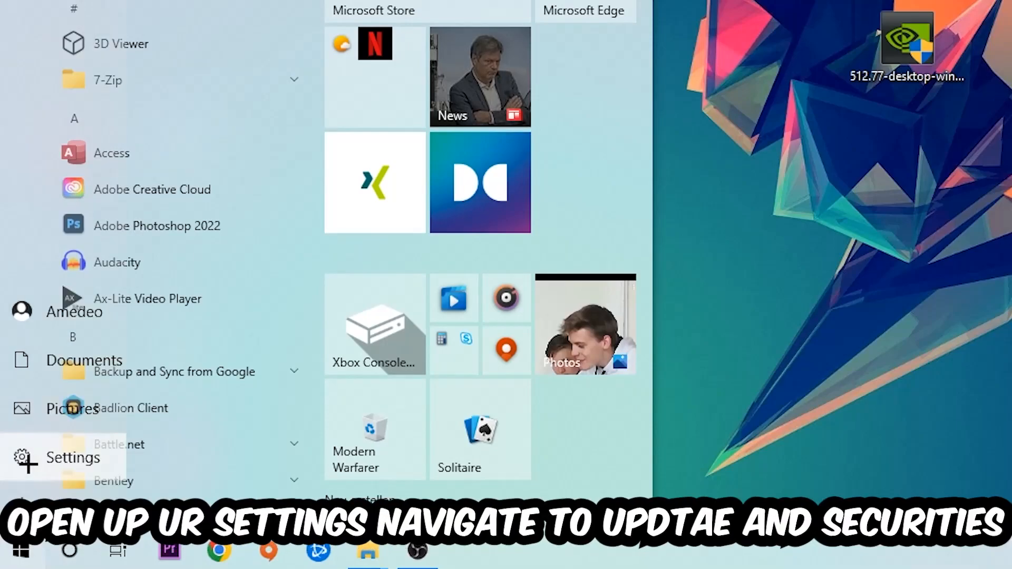
pyautogui.click(73, 457)
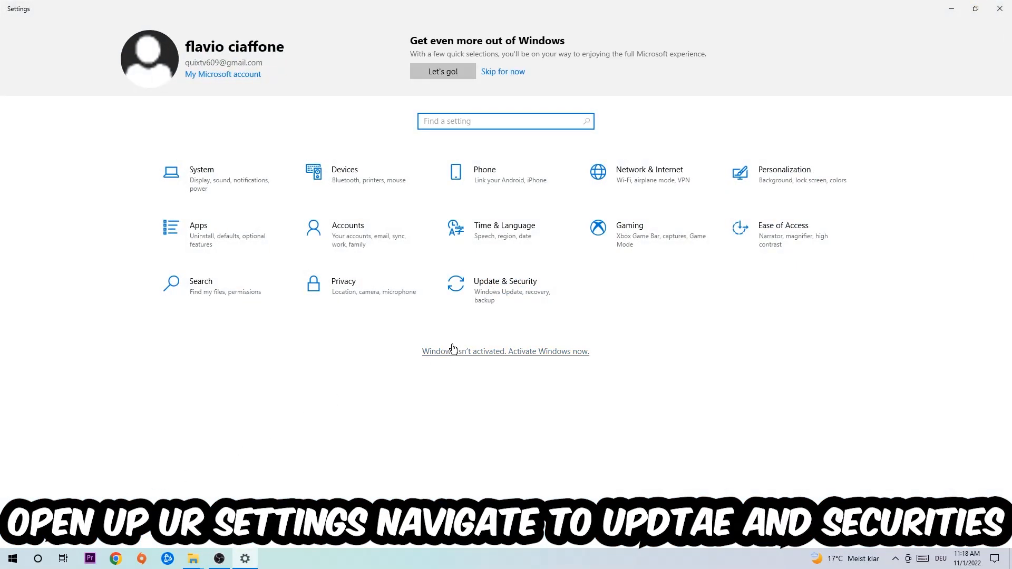
# Check Windows Update under Update & Security, then open the Steam shortcut's Properties
pyautogui.click(504, 285)
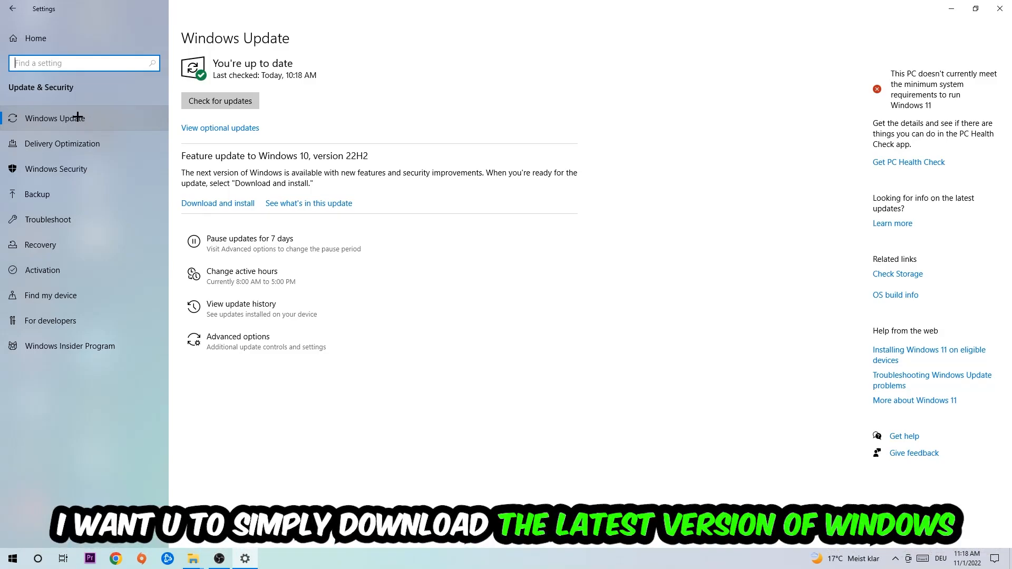
pyautogui.moveTo(64, 106)
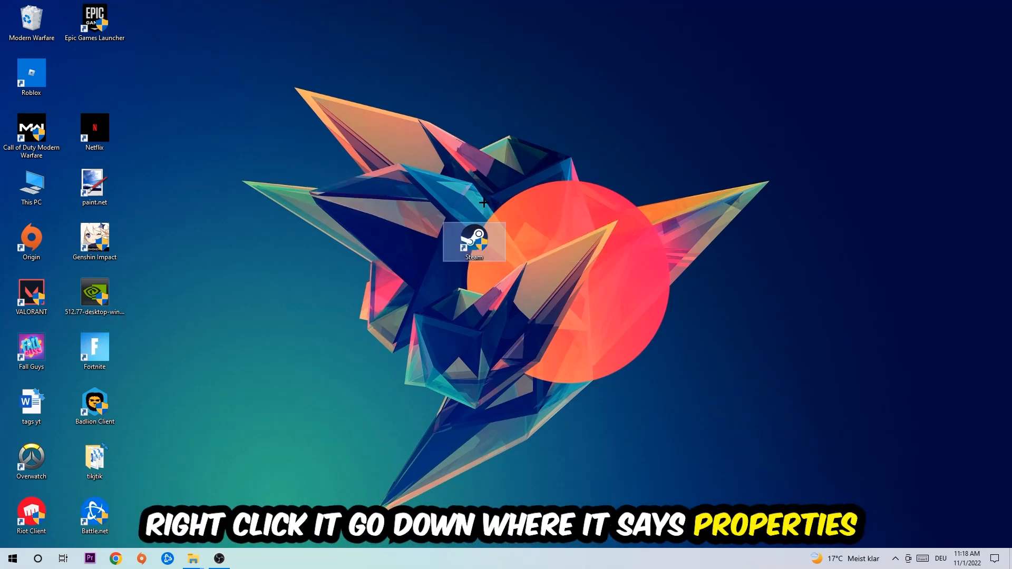
pyautogui.rightClick(474, 242)
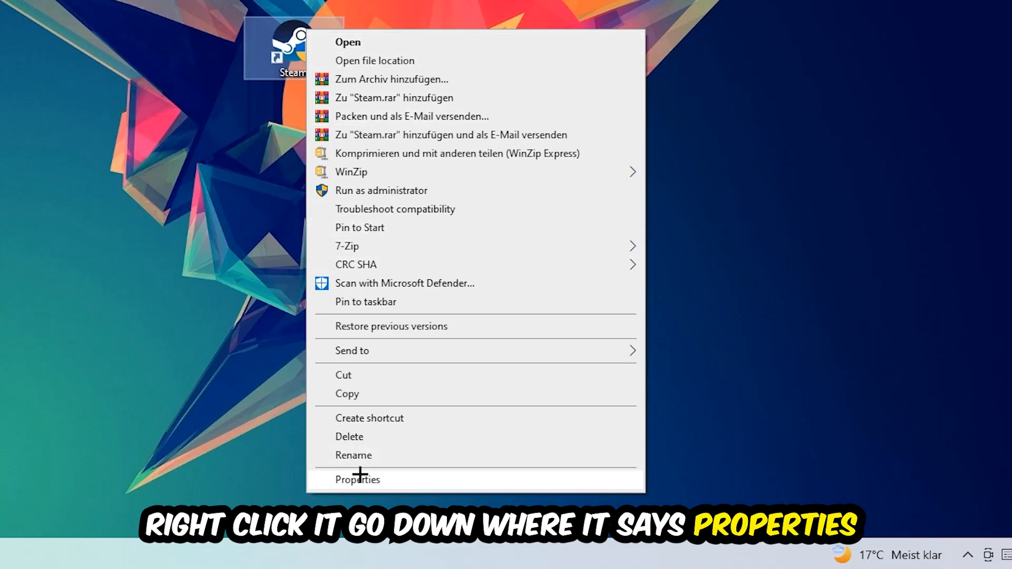
pyautogui.click(357, 479)
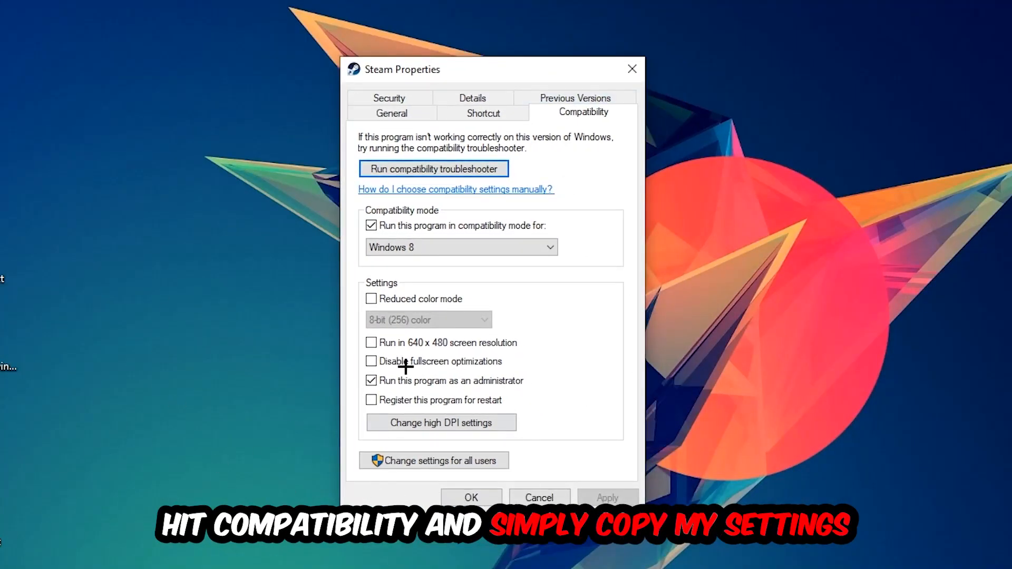
pyautogui.moveTo(665, 230)
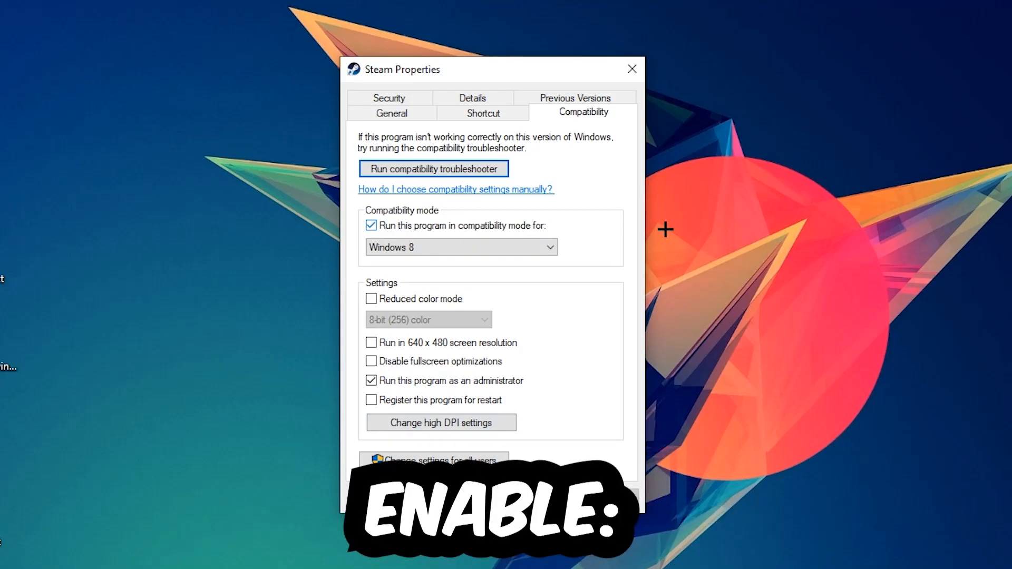
pyautogui.moveTo(341, 378)
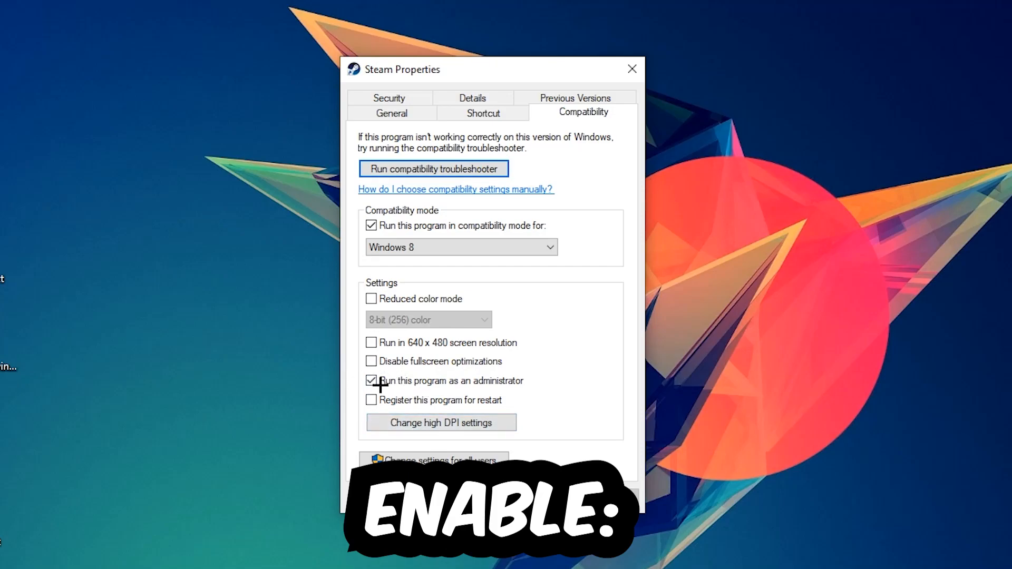
pyautogui.moveTo(379, 386)
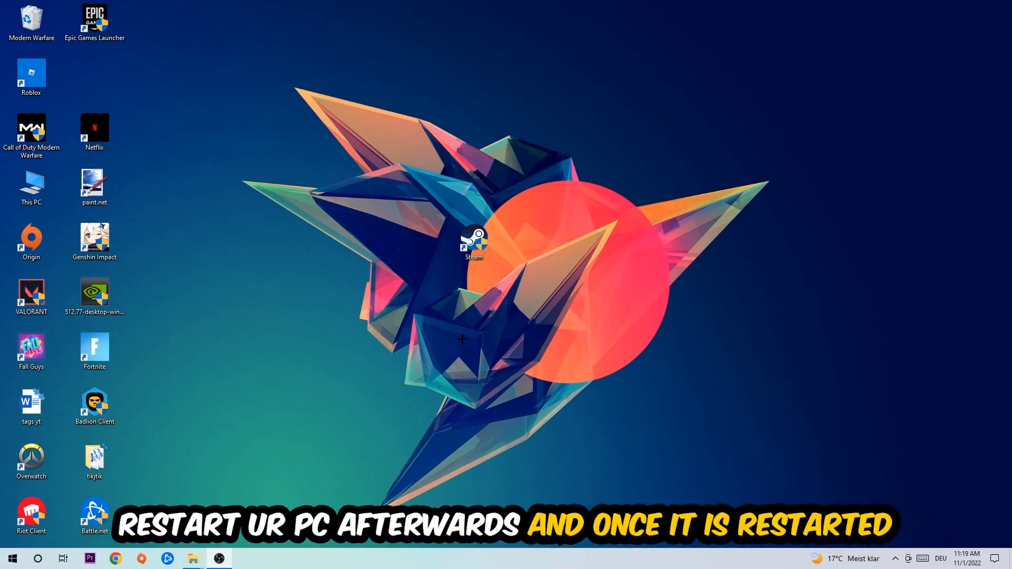
pyautogui.moveTo(455, 269)
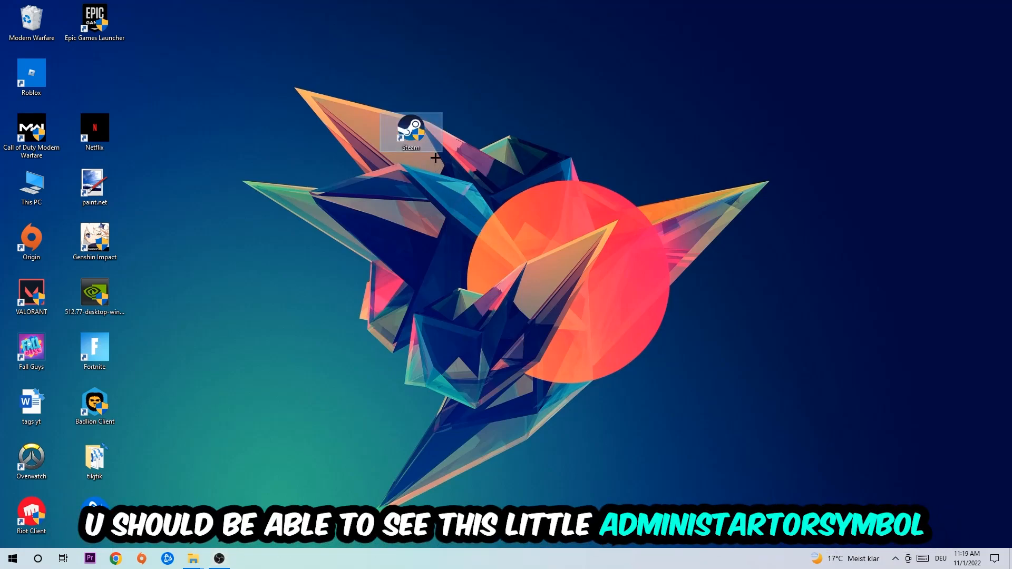
pyautogui.moveTo(435, 137)
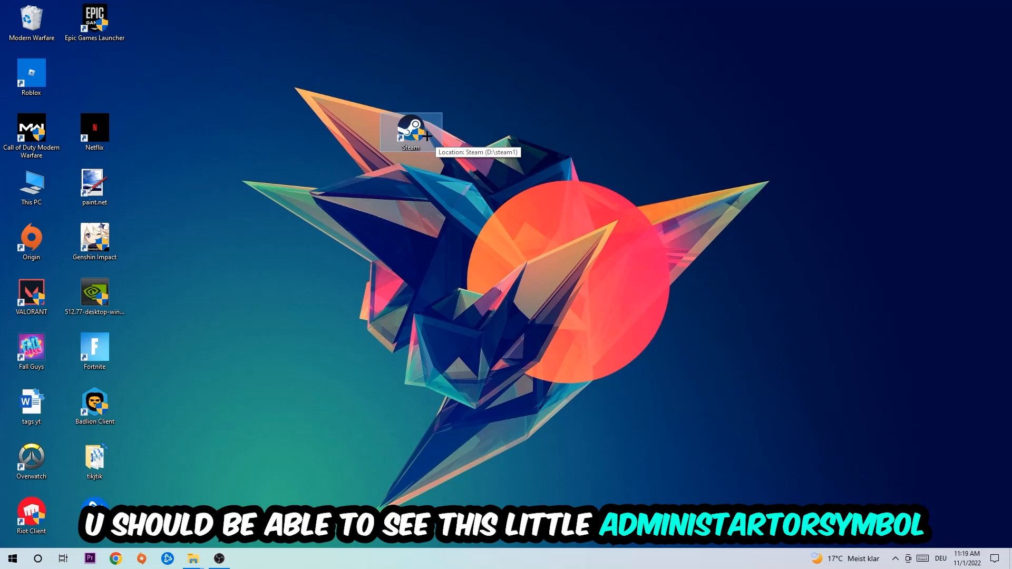